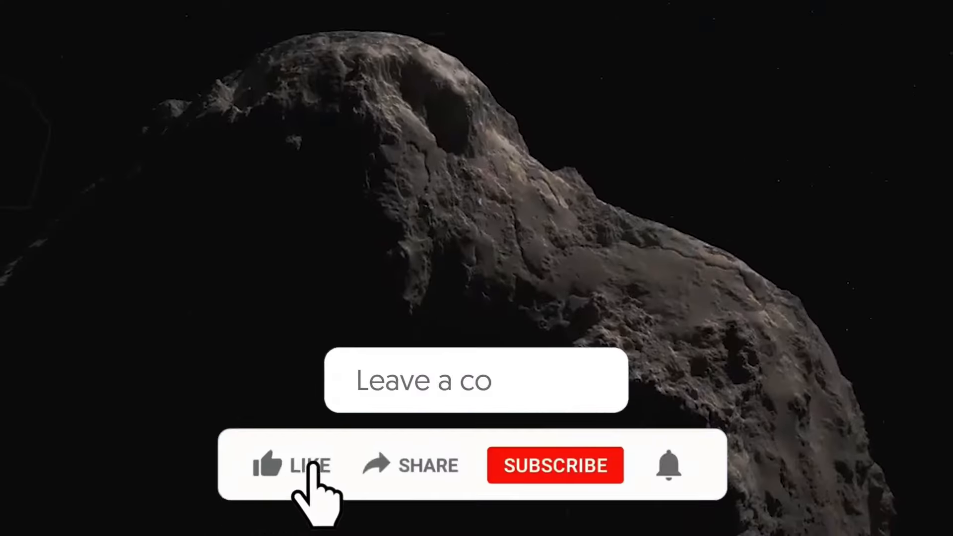
- Like the space video and subscribe to the channel from its Videos listing
click(290, 465)
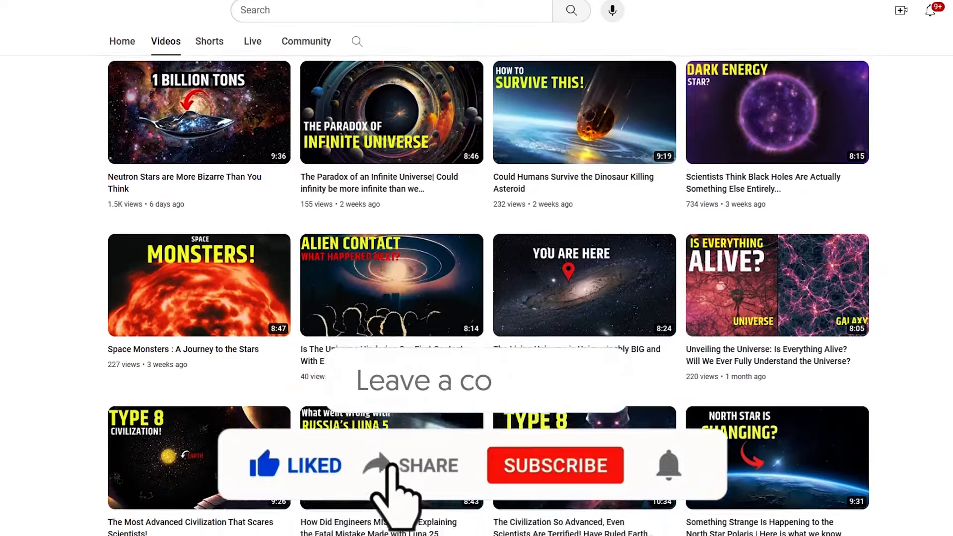
scroll(down, 3)
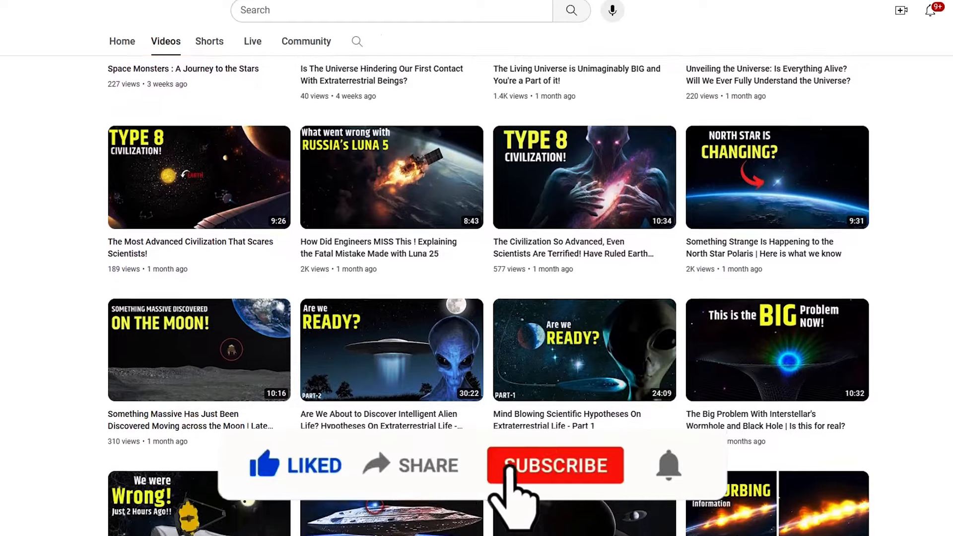
click(553, 466)
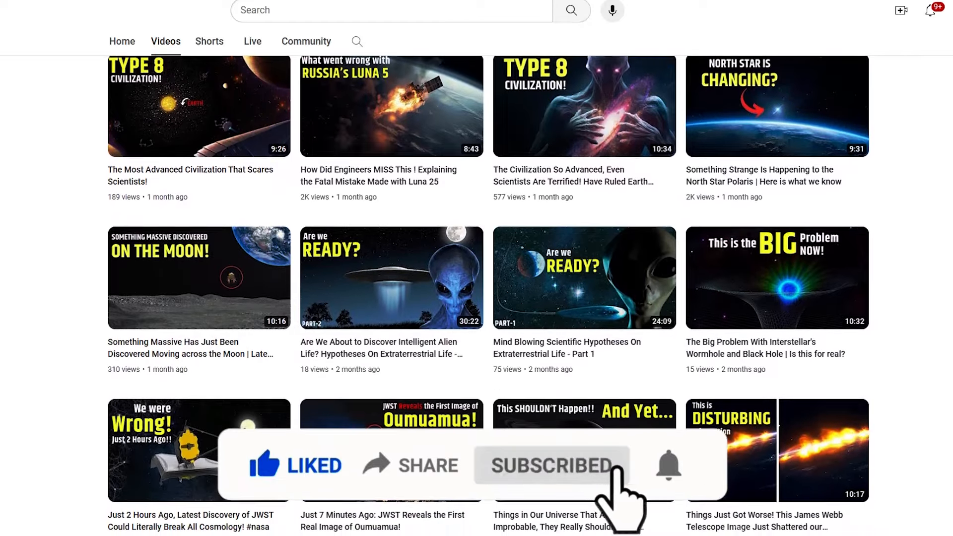